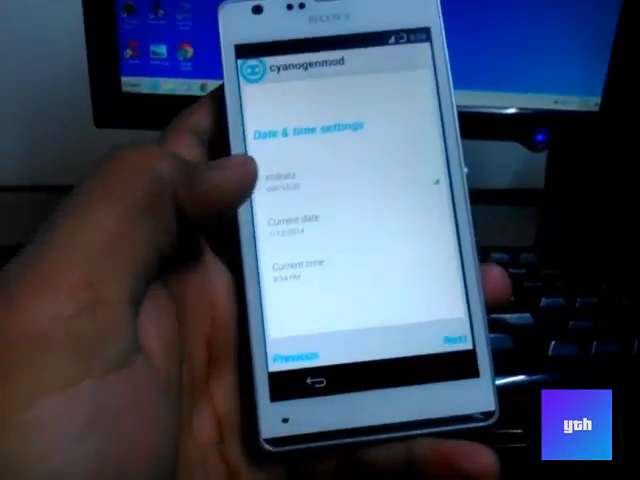
# Step: Accept the Date & time settings and continue to the 'Setup is complete' screen
pyautogui.click(456, 344)
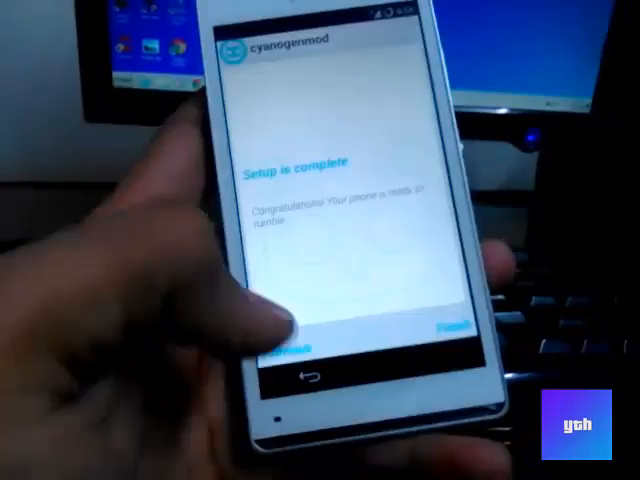